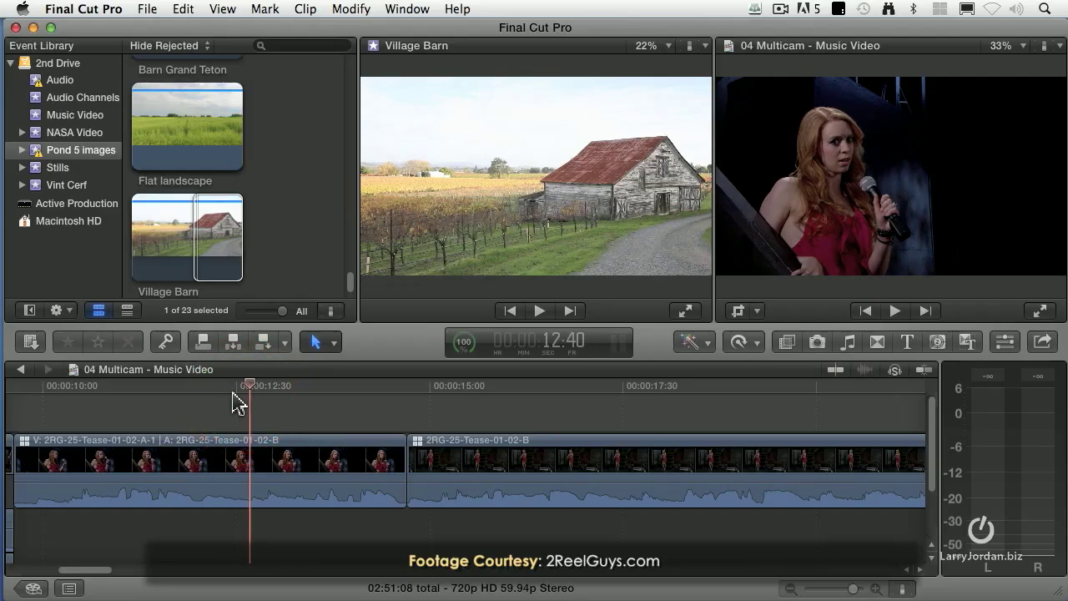
# Step: Skim later into the music video, then apply Clip > Expand Audio / Video to both selected multicam clips
pyautogui.moveTo(237, 392); pyautogui.dragTo(342, 392)
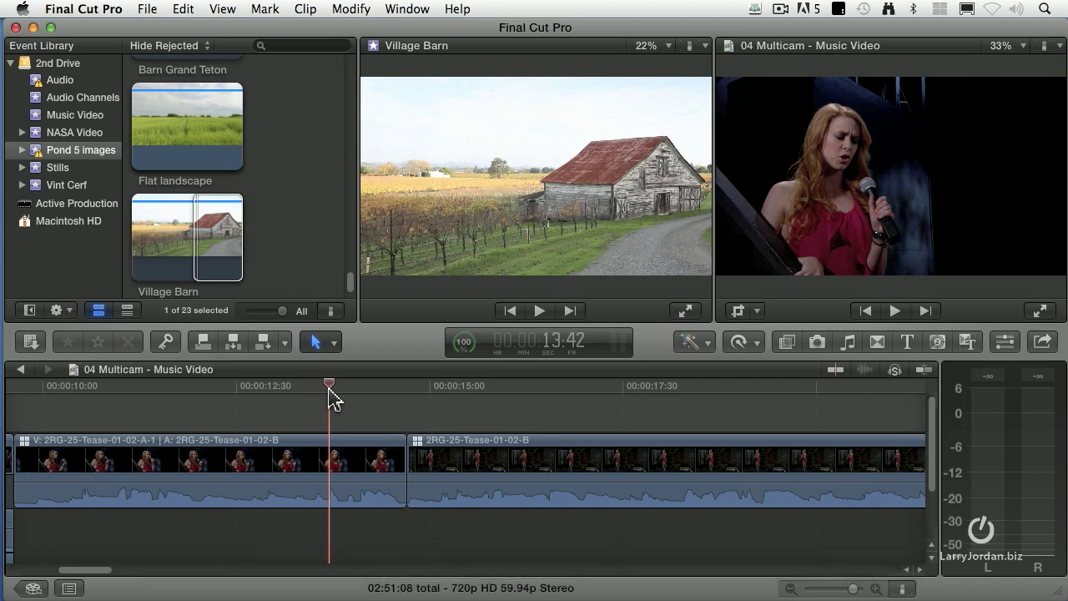
pyautogui.click(350, 10)
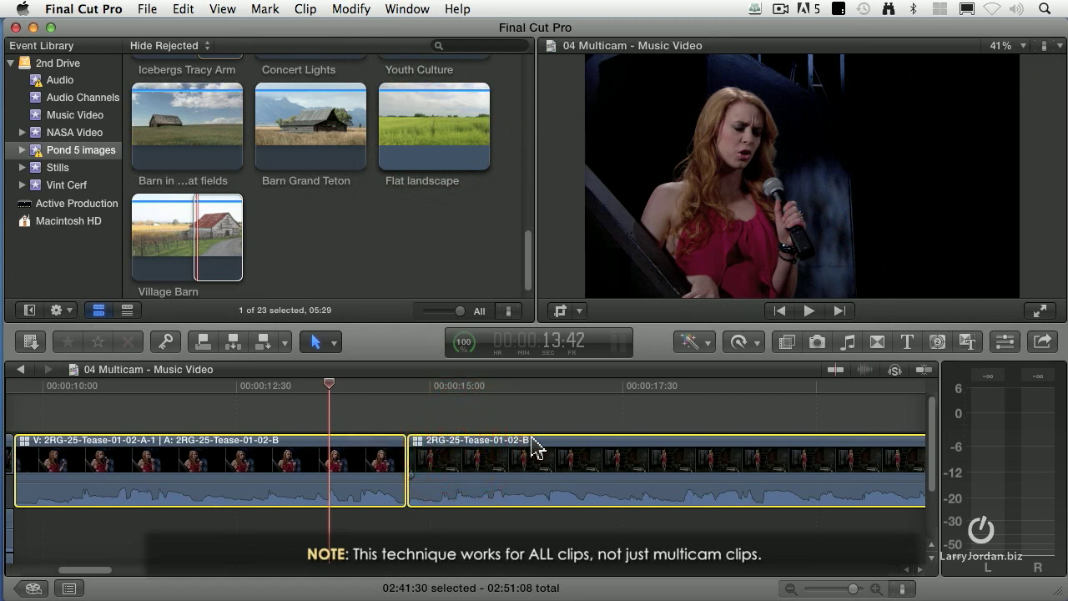
pyautogui.moveTo(457, 464)
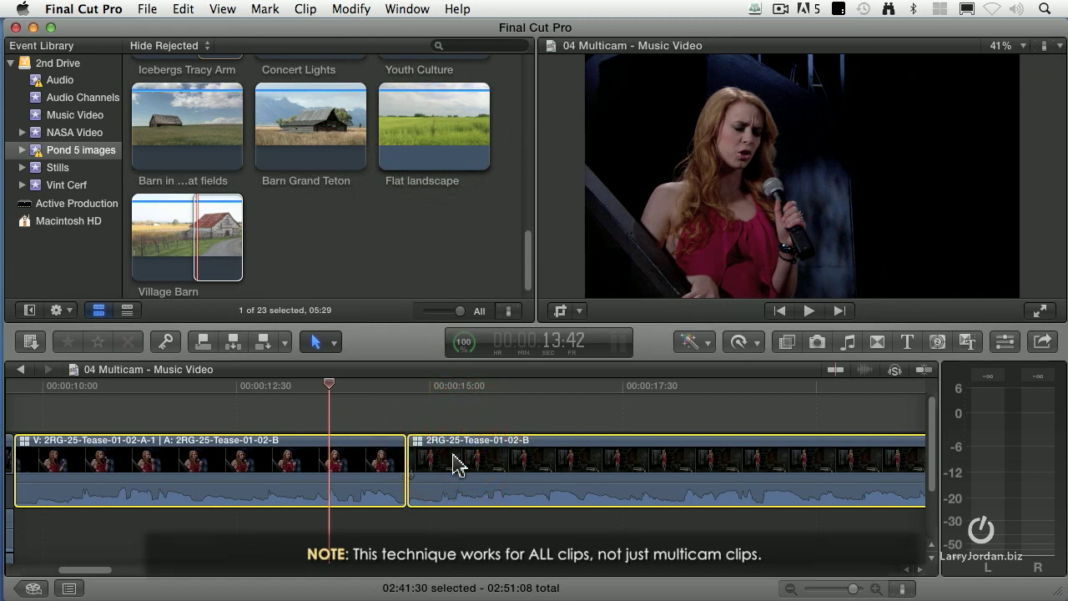
pyautogui.click(306, 10)
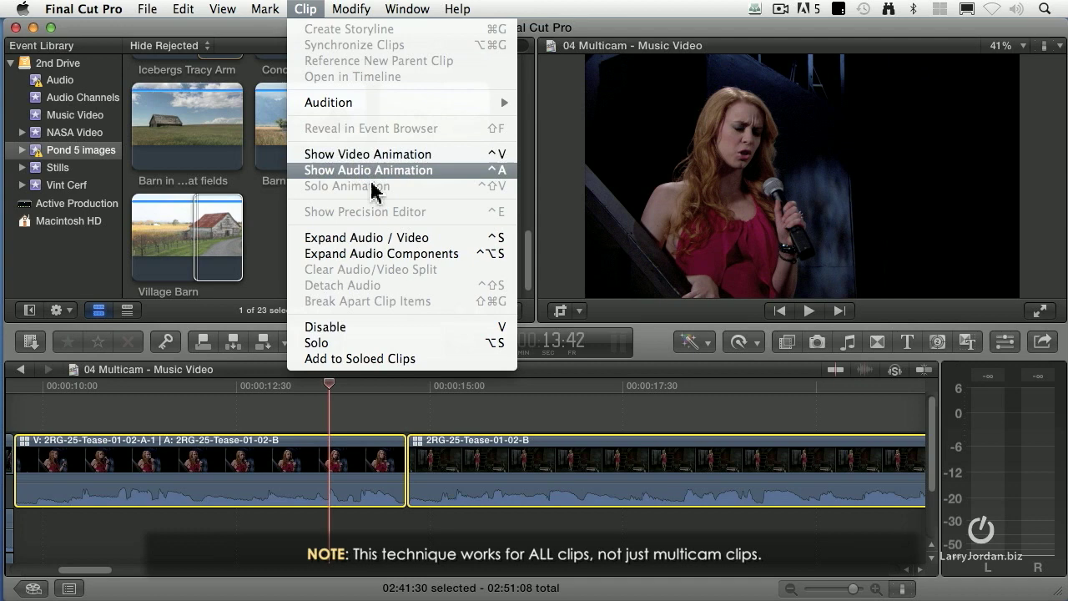
pyautogui.moveTo(451, 242)
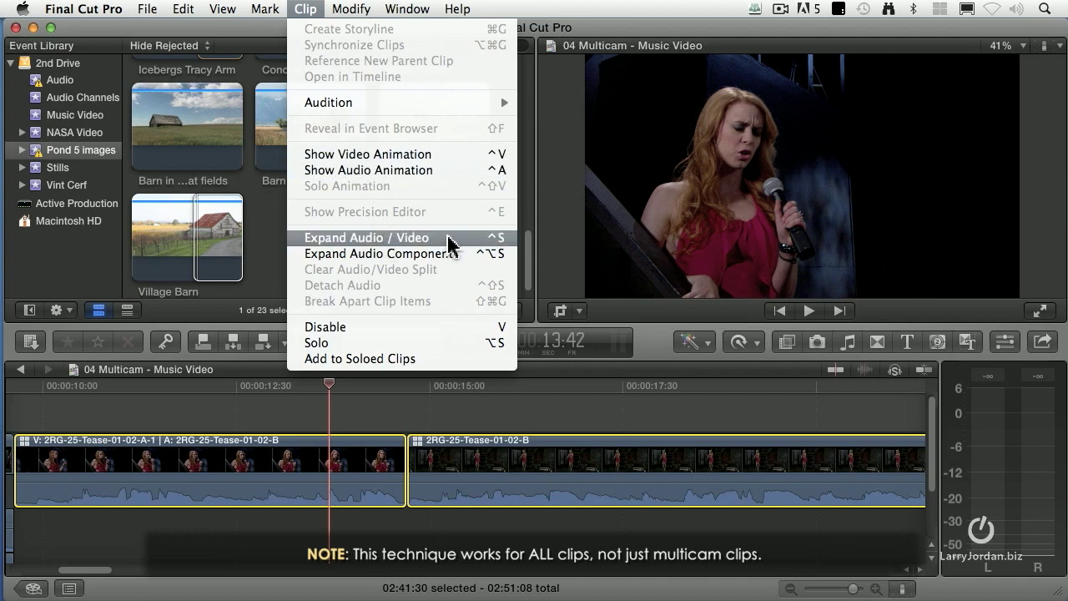
pyautogui.click(367, 237)
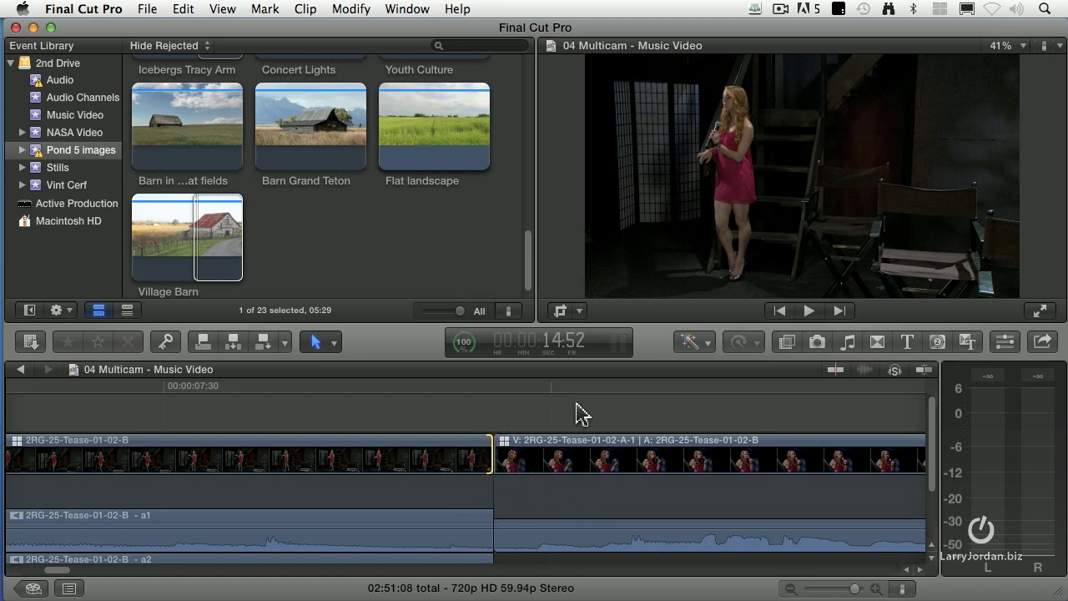
# Step: Add a Cross Dissolve (Cmd+T) at the video-only edit point and skim back and forth across it to preview
pyautogui.click(414, 387)
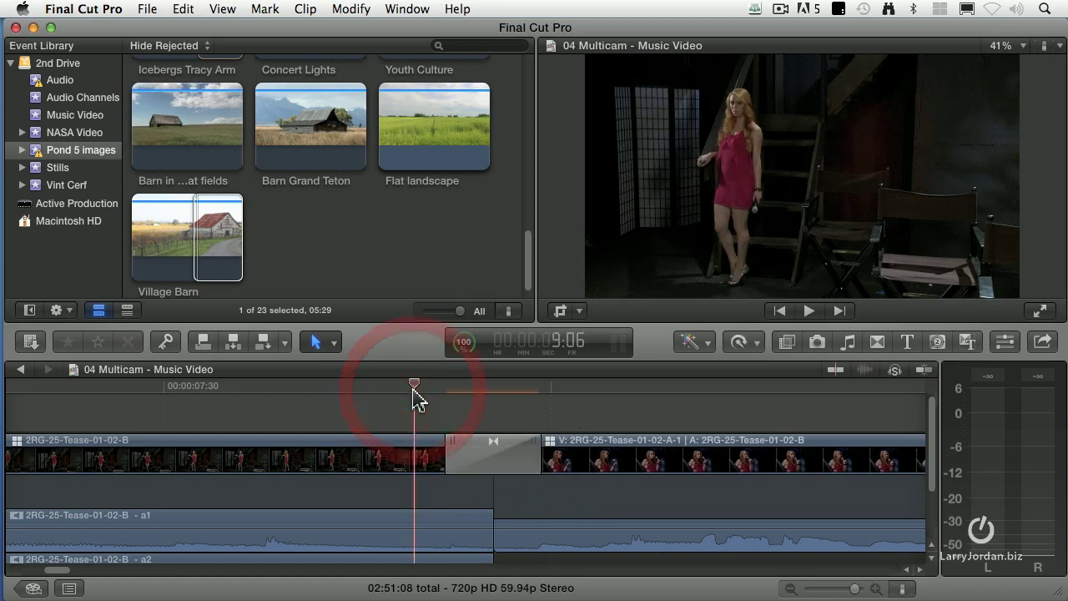
pyautogui.moveTo(414, 386); pyautogui.dragTo(526, 386)
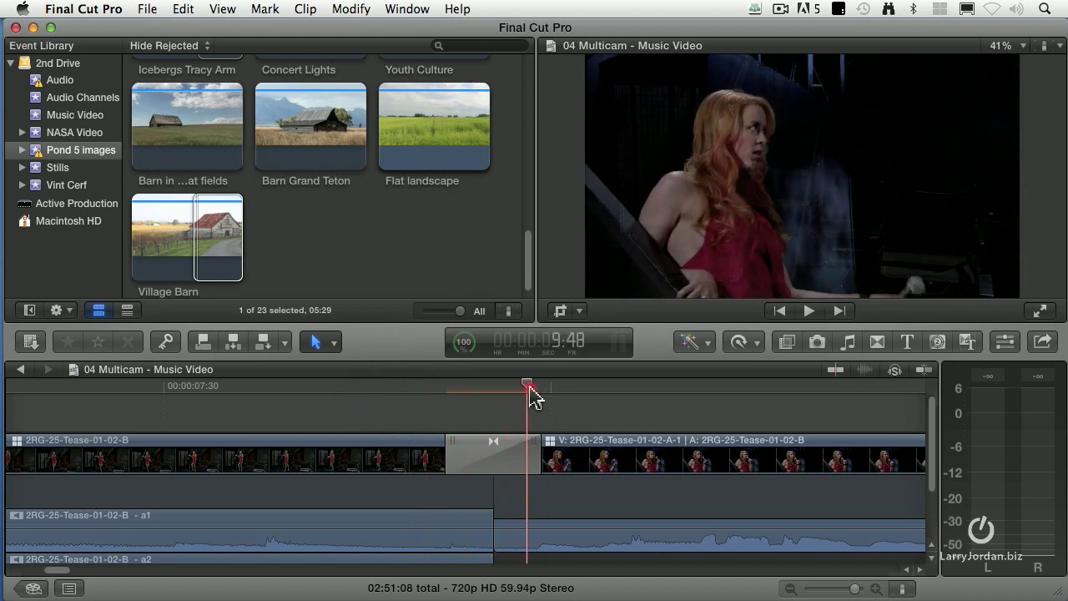
pyautogui.moveTo(528, 386); pyautogui.dragTo(311, 386)
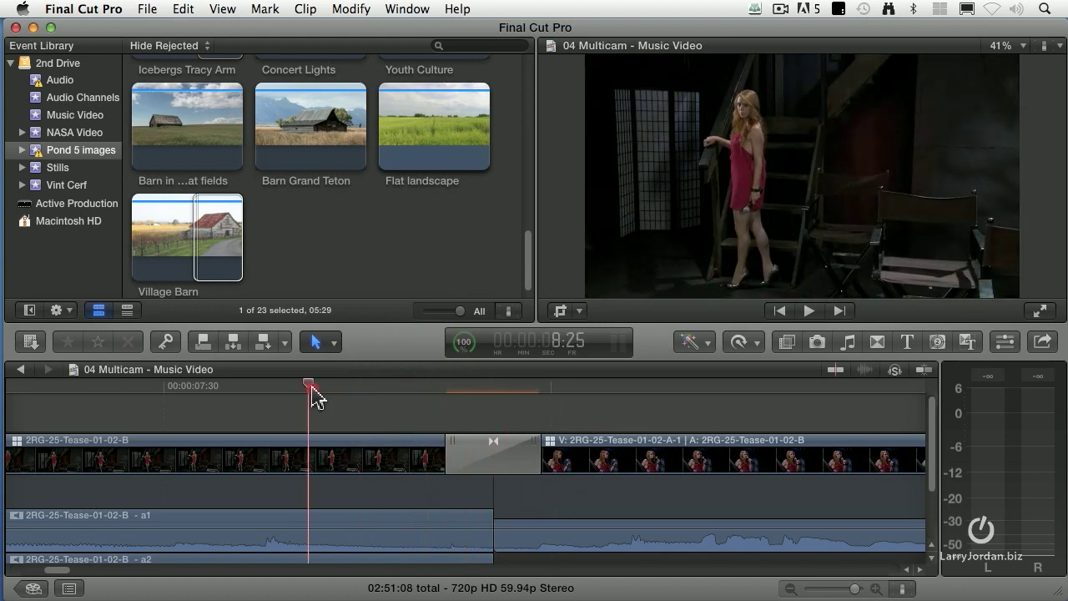
pyautogui.moveTo(310, 386); pyautogui.dragTo(388, 386)
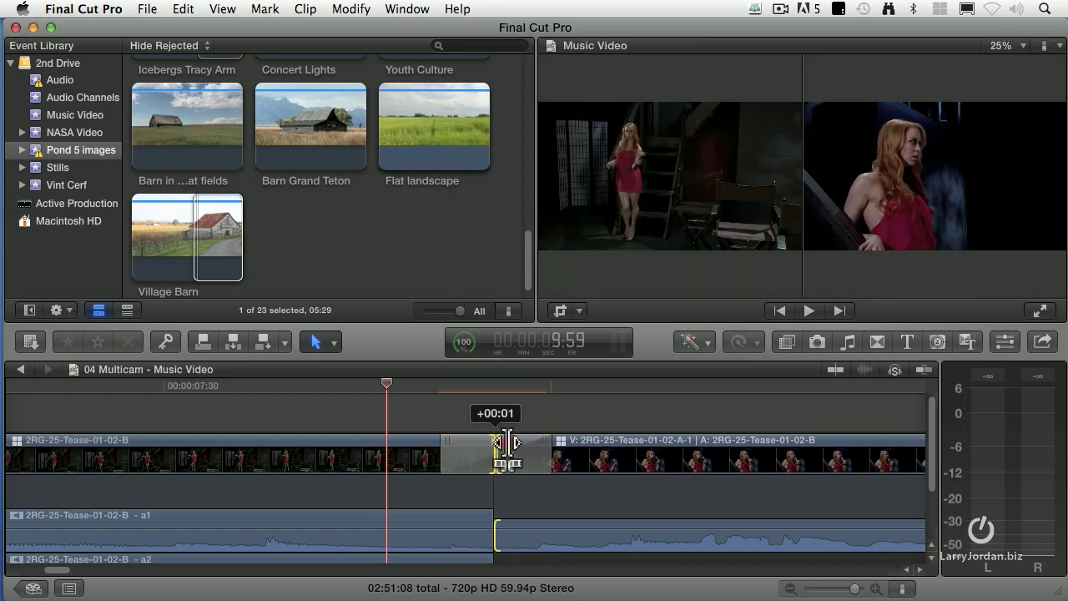
# Step: Roll the video edit point by +00:01, then select the audio edit point beneath the dissolve
pyautogui.moveTo(494, 442); pyautogui.dragTo(507, 442)
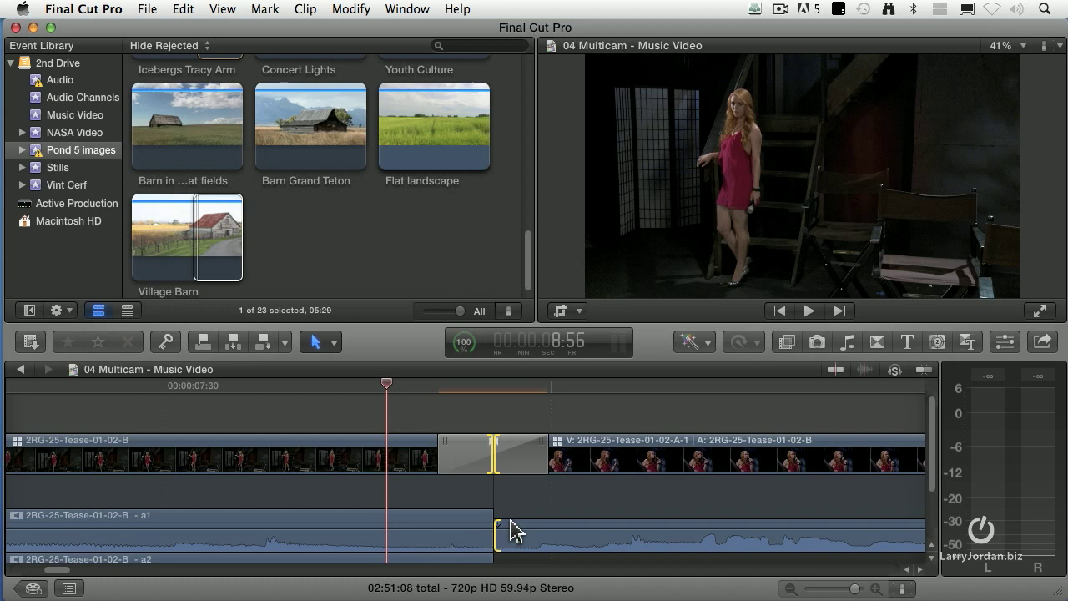
pyautogui.click(492, 454)
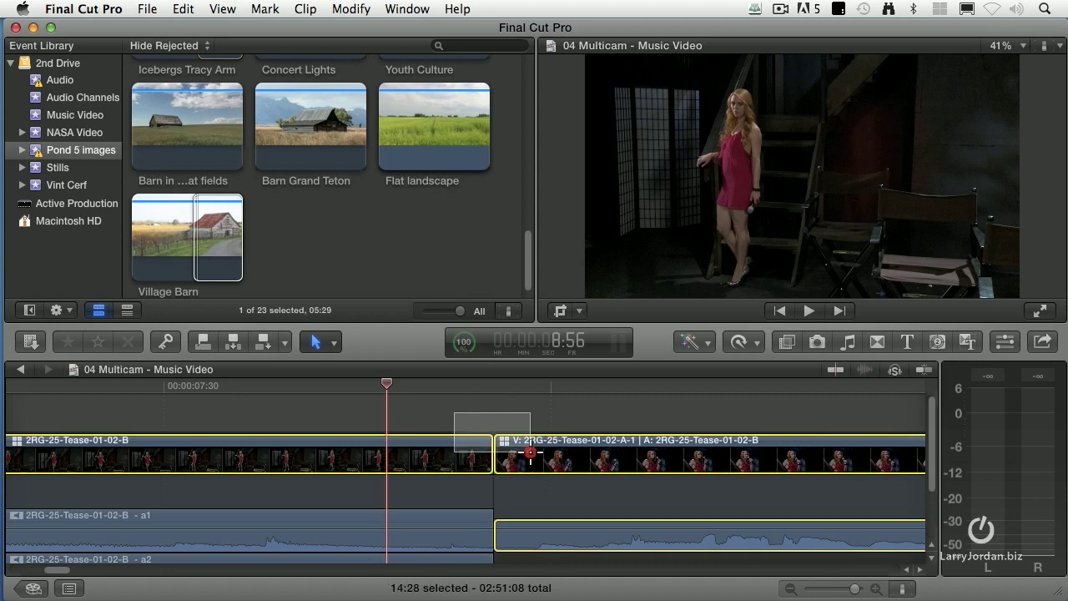
pyautogui.click(305, 10)
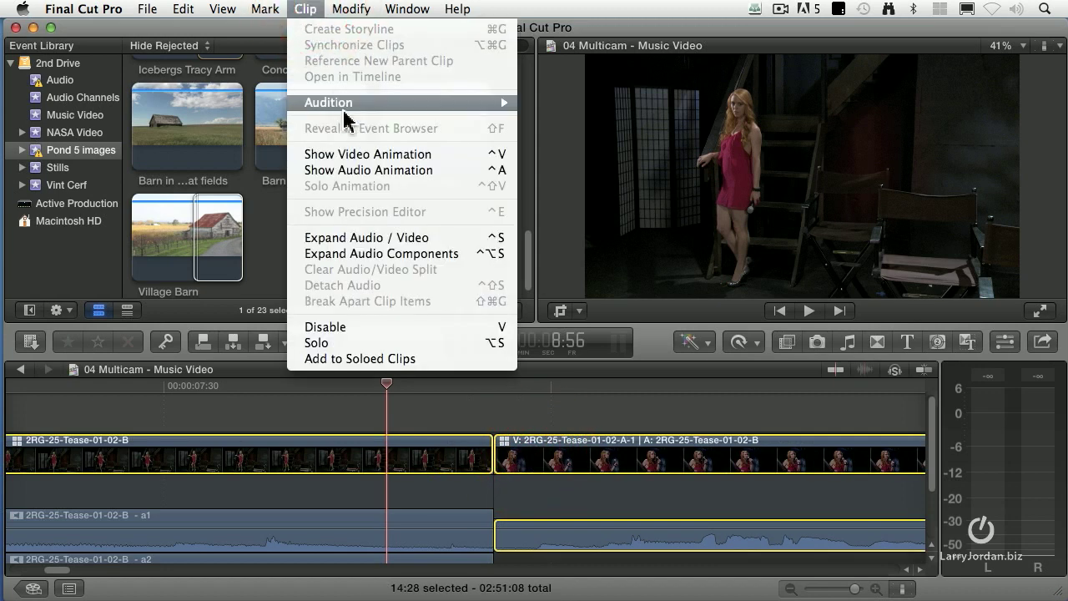
pyautogui.moveTo(454, 242)
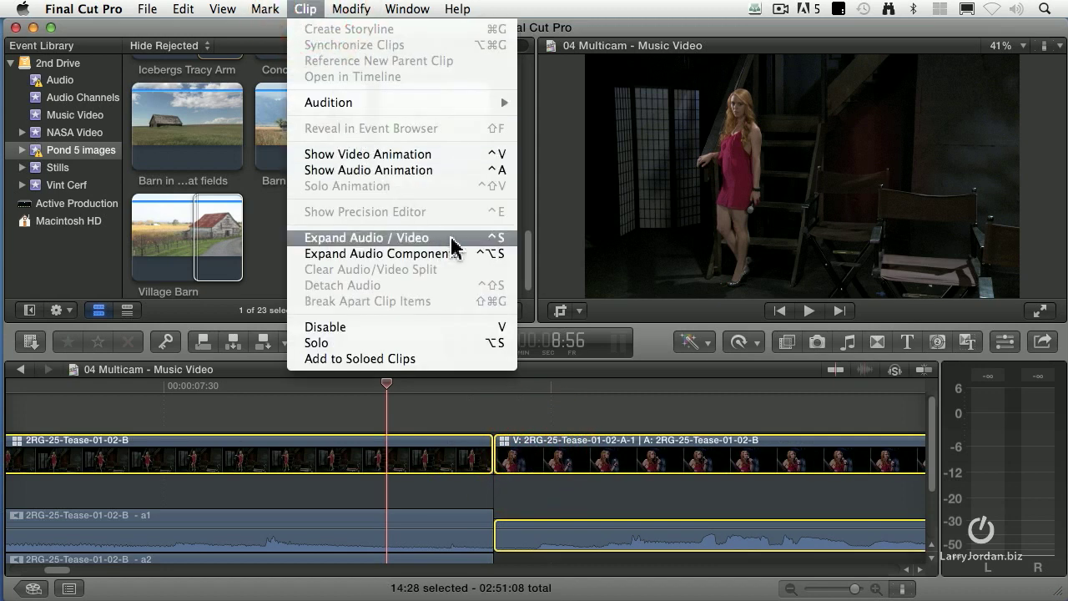
pyautogui.click(367, 237)
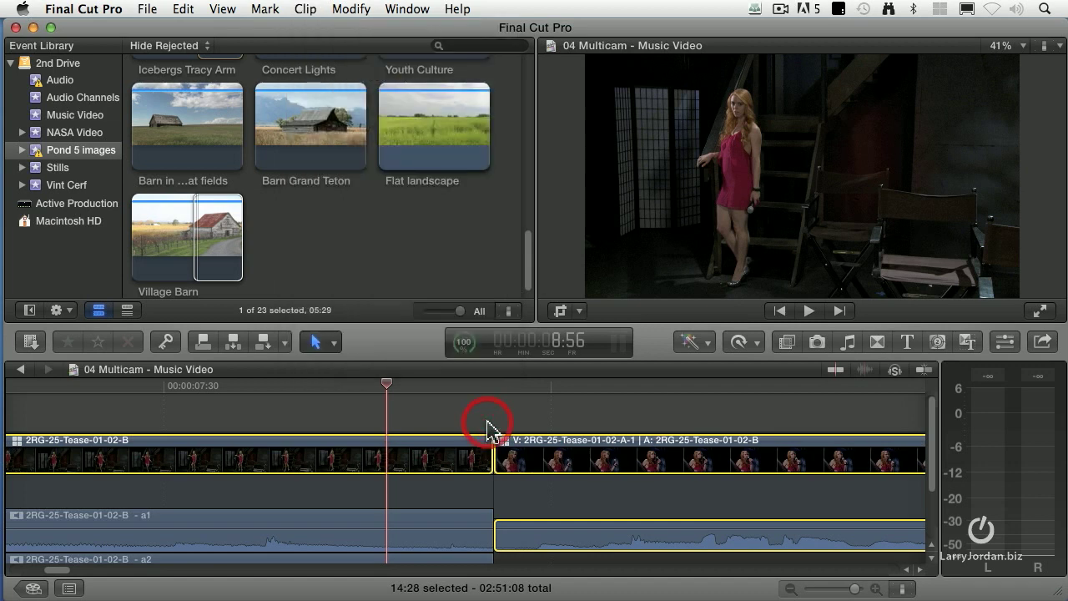
pyautogui.click(305, 10)
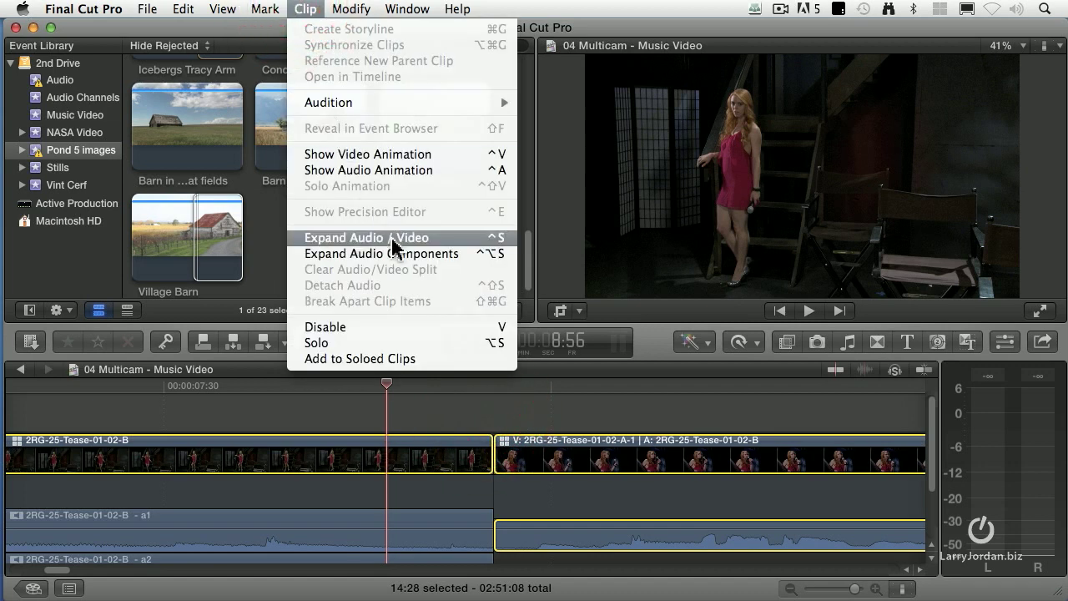